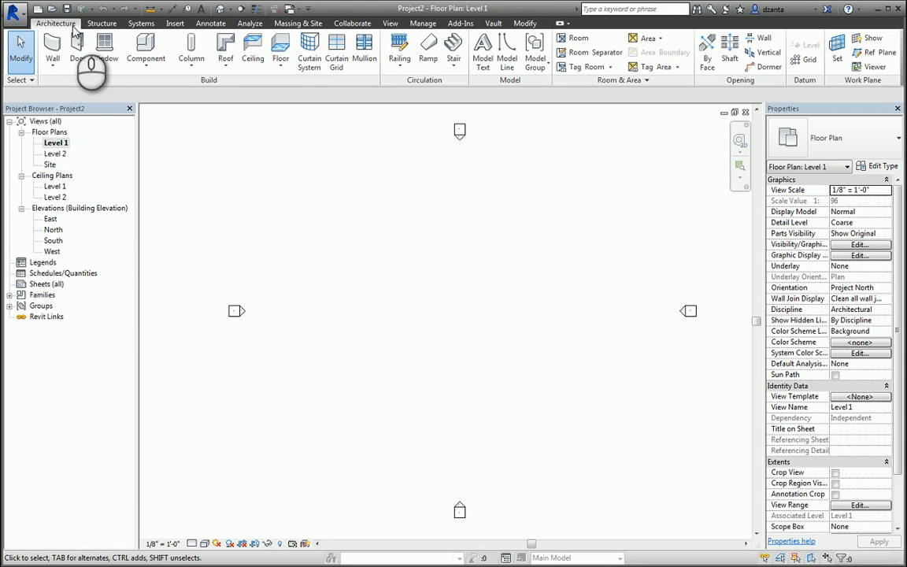
pyautogui.moveTo(504, 86)
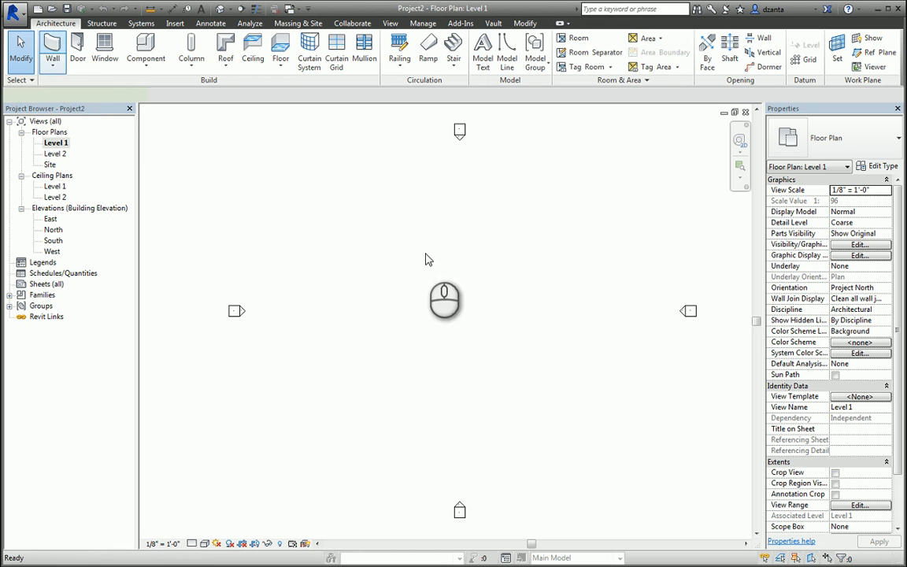
# Step: Draw a short straight wall above the centre of the Level 1 plan and finish
pyautogui.click(52, 50)
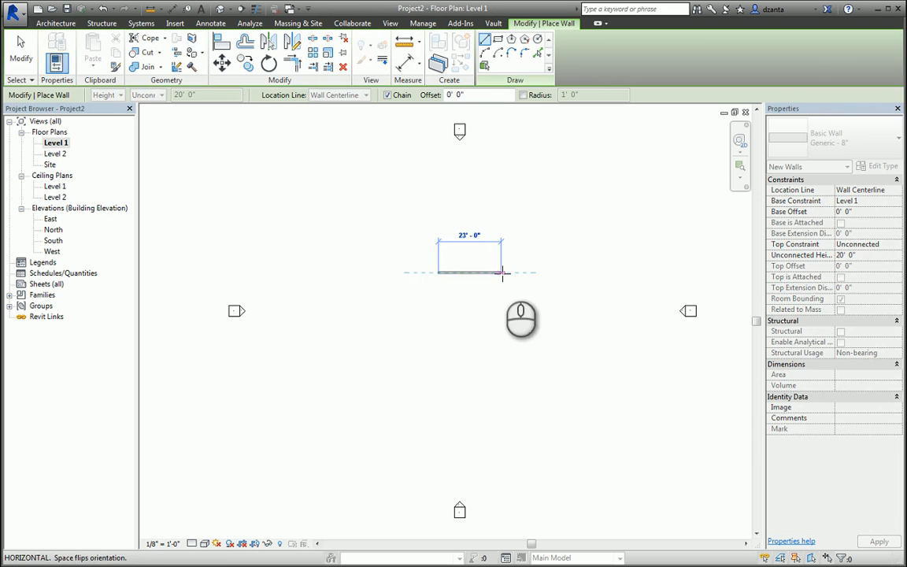
pyautogui.press('Escape')
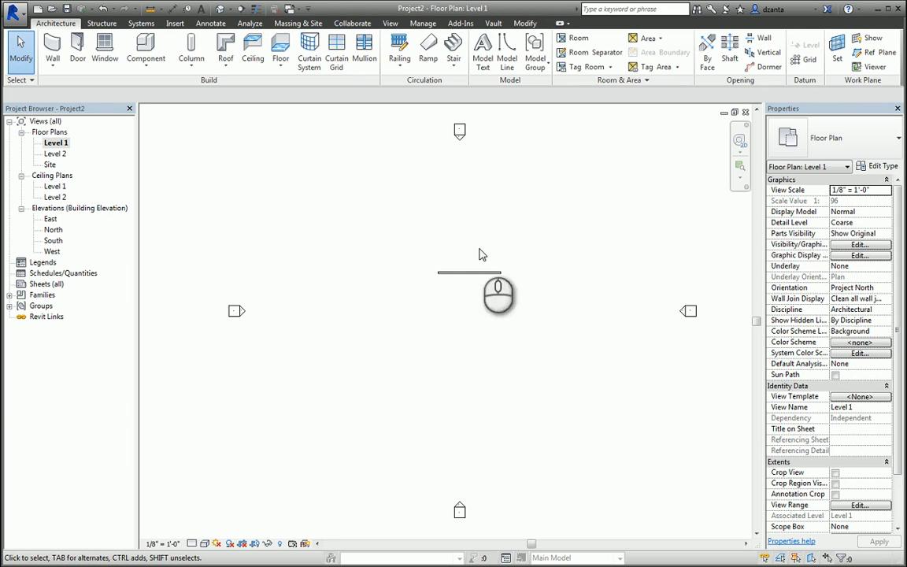
pyautogui.moveTo(590, 277)
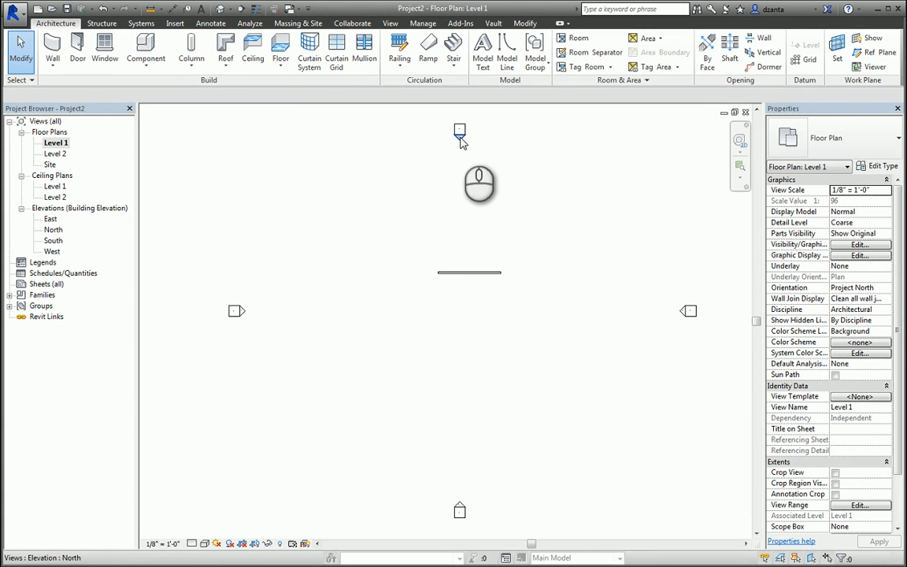
# Step: In the North elevation, start Model Text with the work plane set to Pick a plane
pyautogui.doubleClick(53, 230)
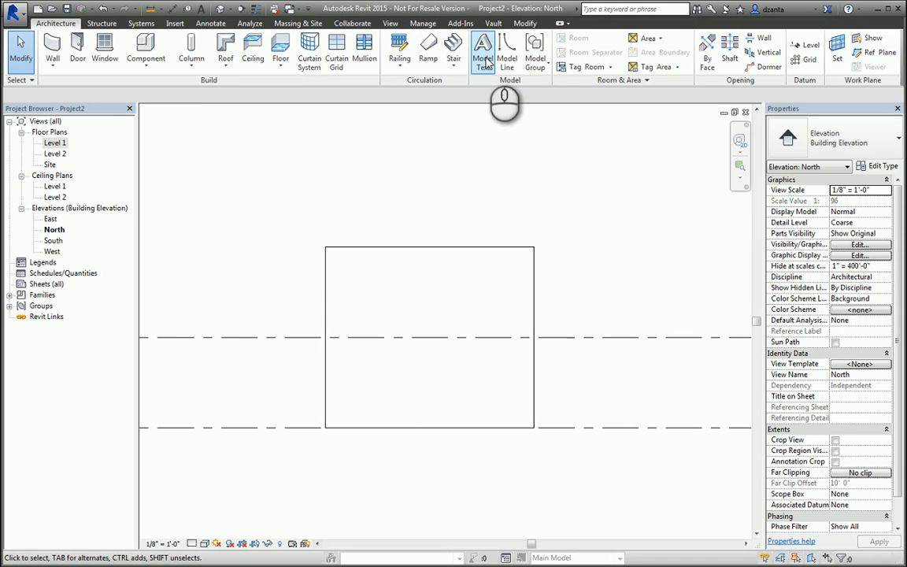
pyautogui.click(482, 50)
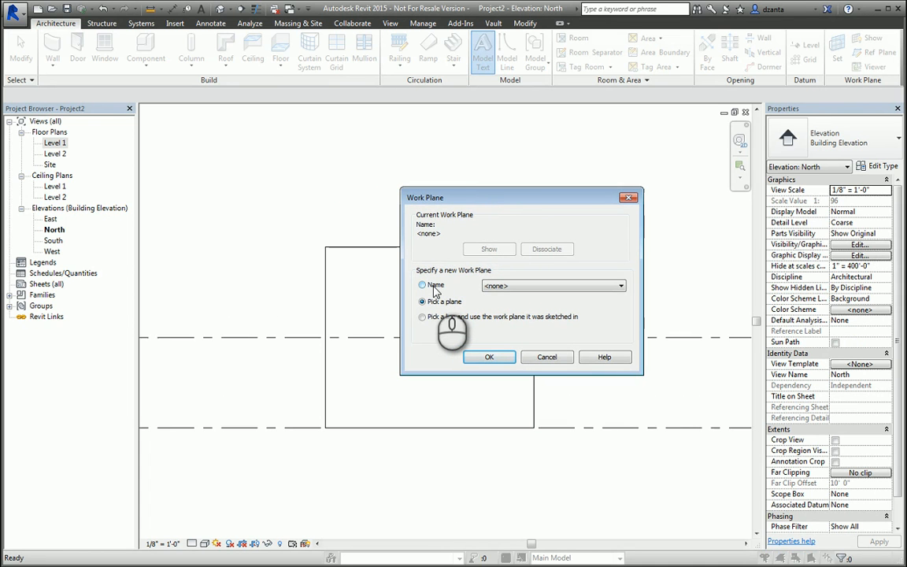
pyautogui.click(422, 303)
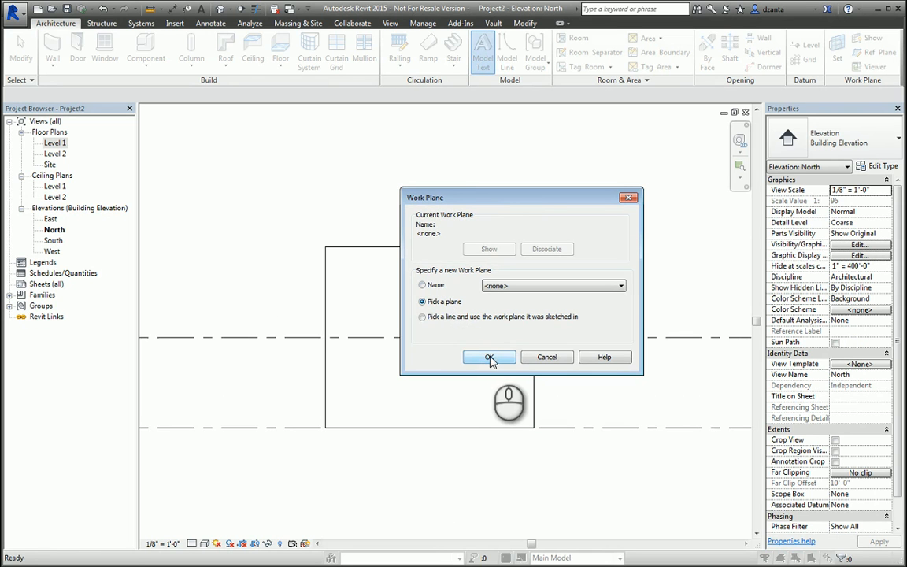
pyautogui.click(488, 355)
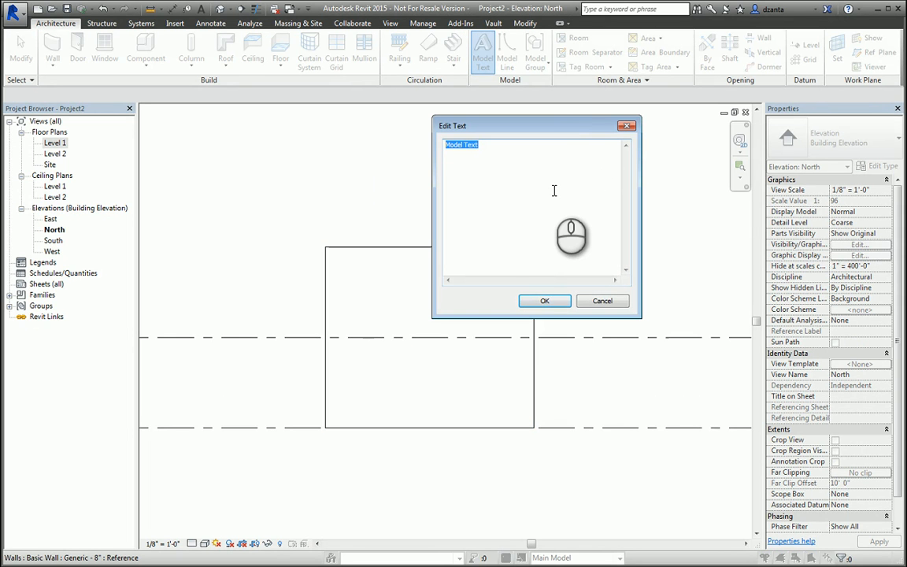
# Step: Enter 'Autodesk Screencast 2015' as the model text and place it on the wall face
pyautogui.write('Au')
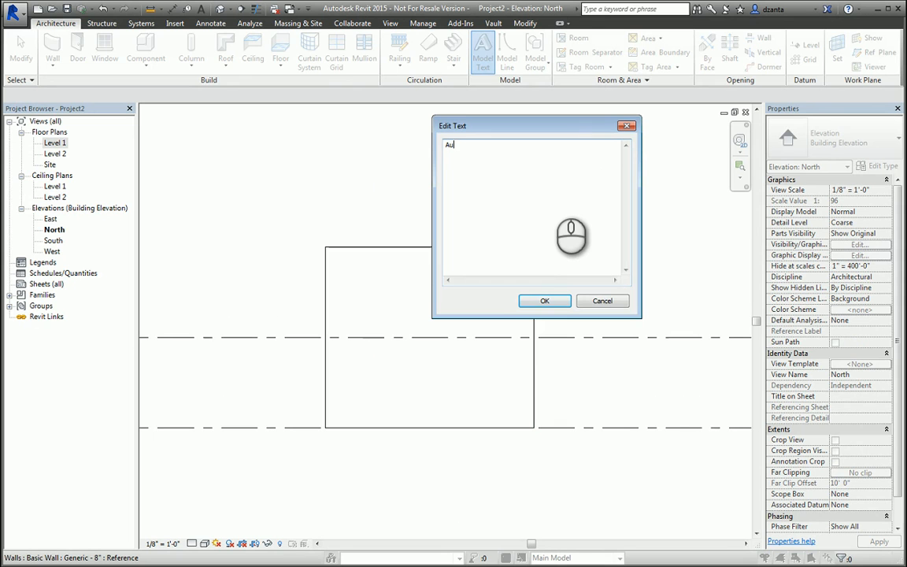
pyautogui.write('todesk Sc')
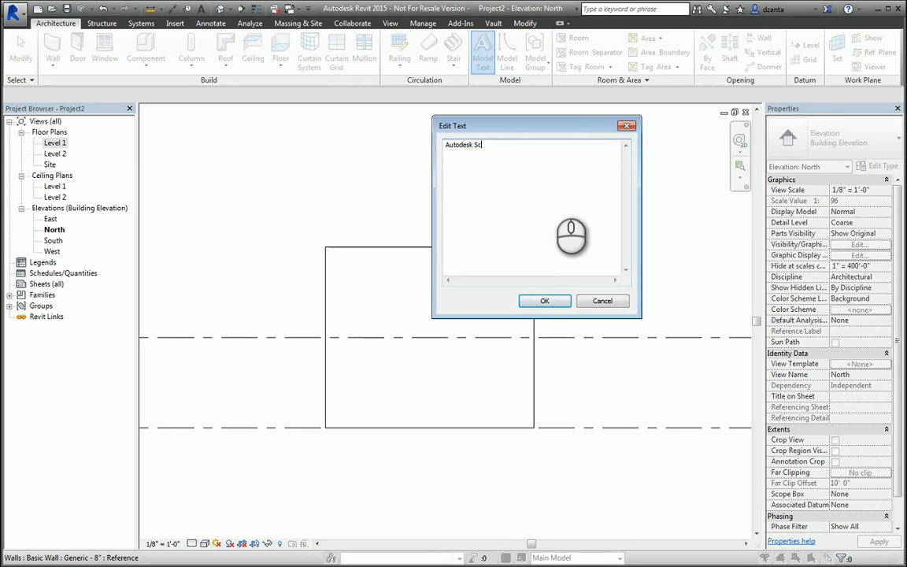
pyautogui.write('reencast 2')
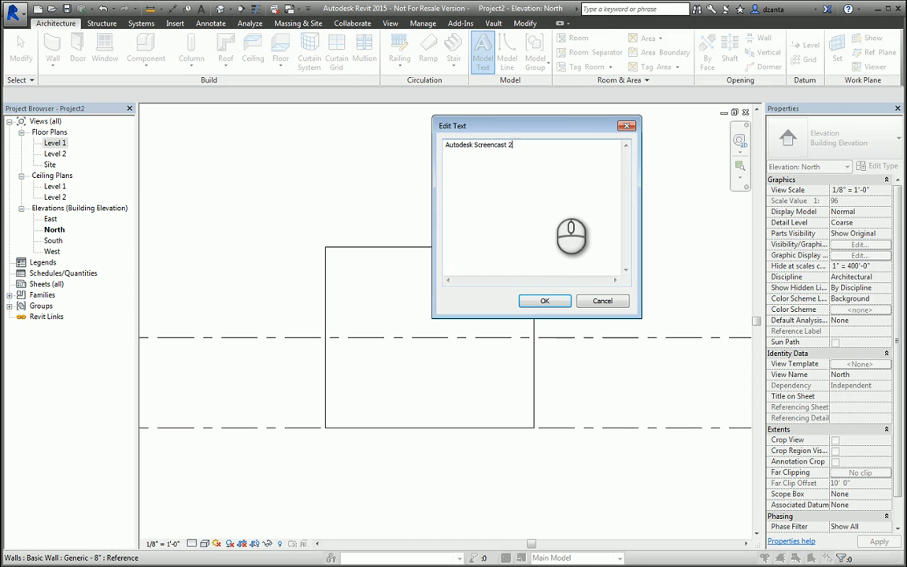
pyautogui.write('015')
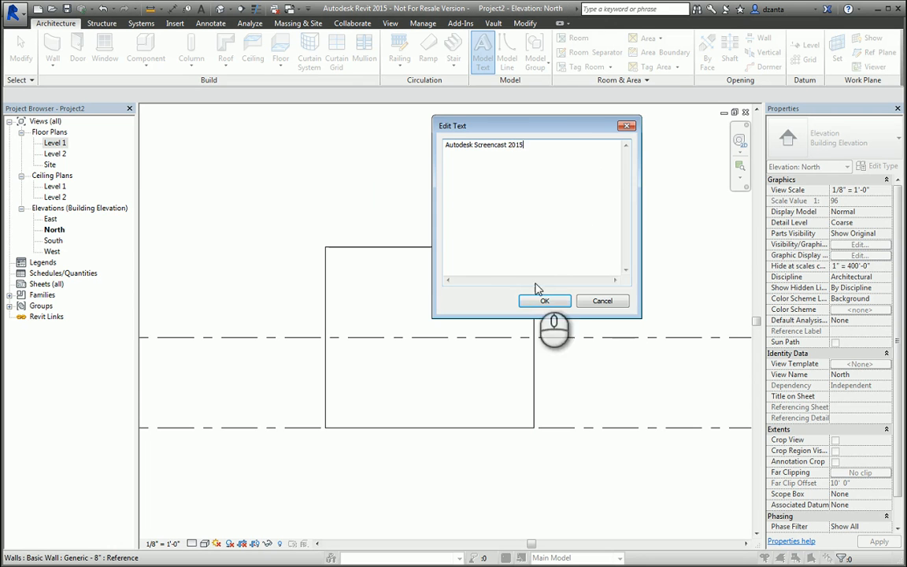
pyautogui.click(545, 300)
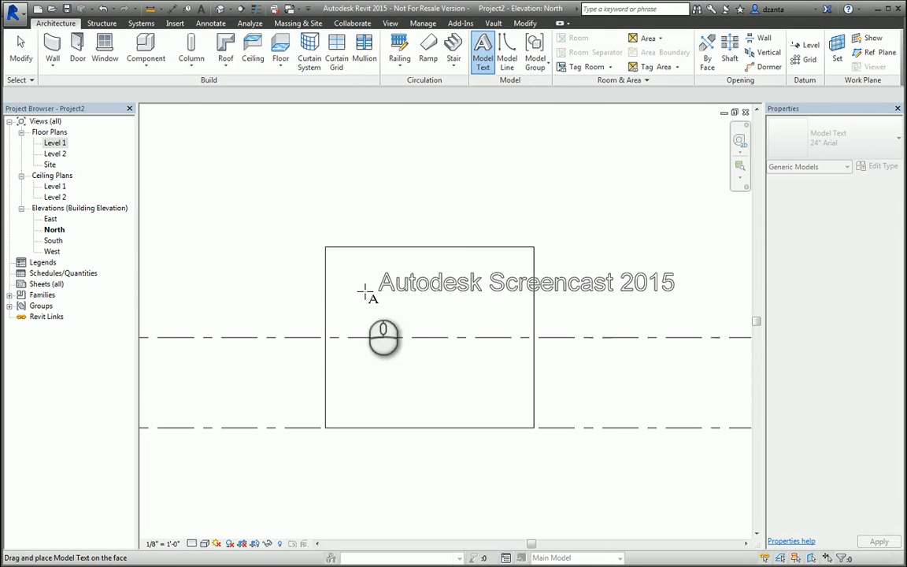
pyautogui.press('Escape')
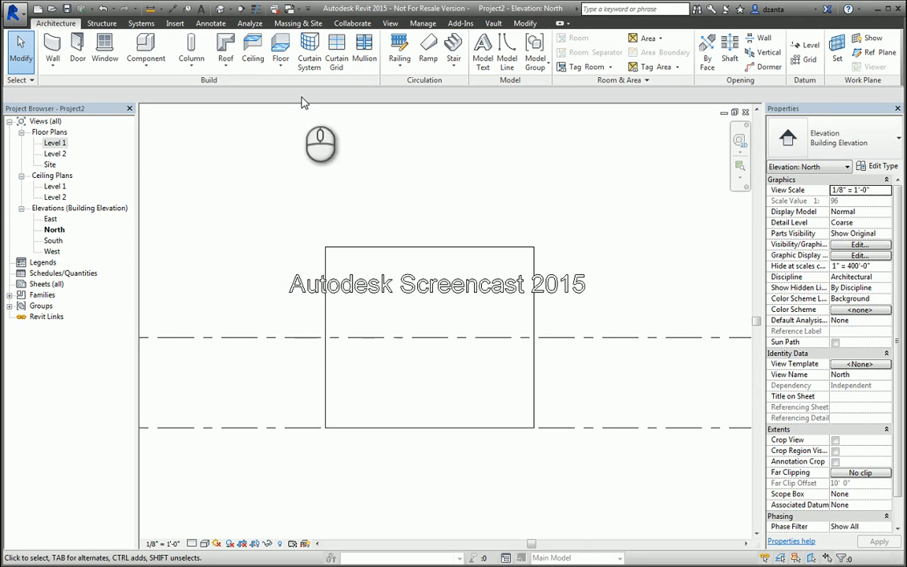
pyautogui.click(435, 284)
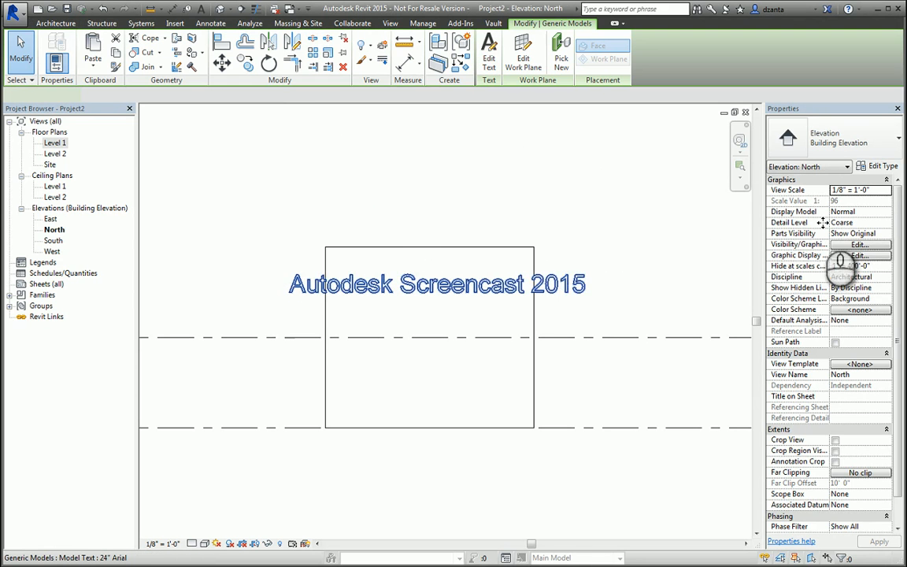
pyautogui.click(436, 284)
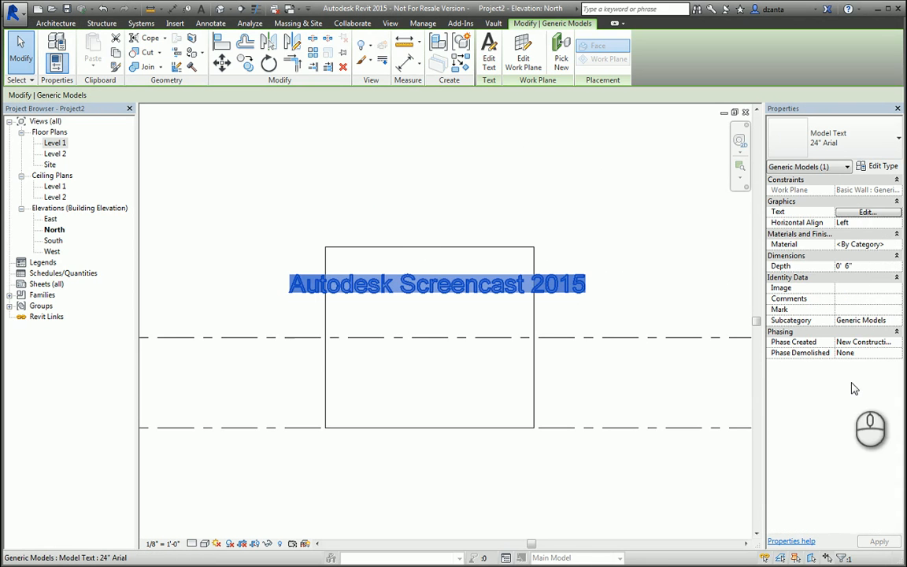
pyautogui.moveTo(894, 221)
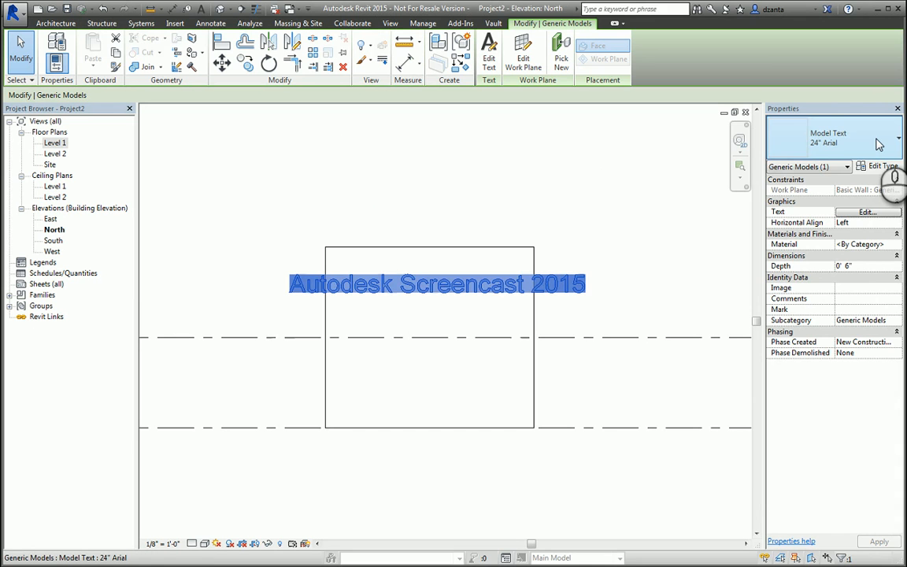
pyautogui.click(880, 167)
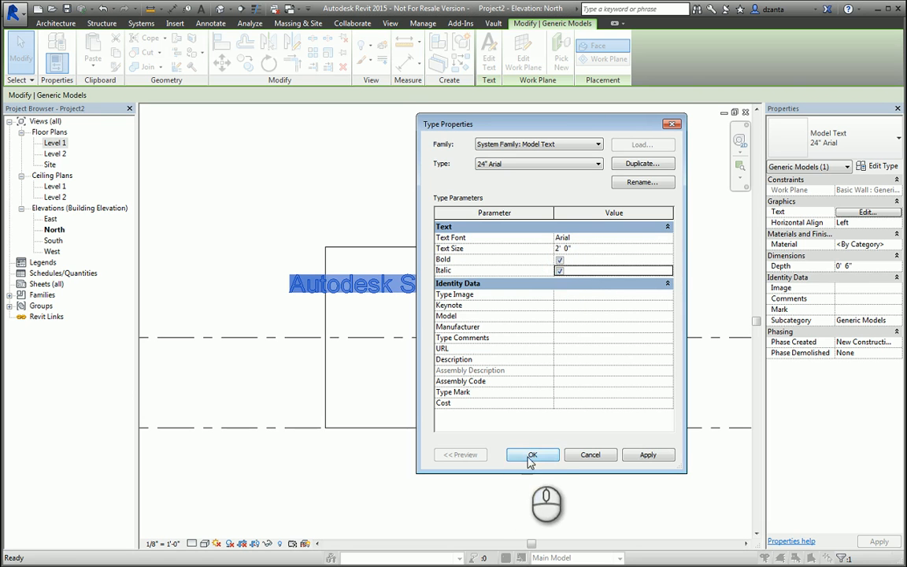
pyautogui.click(532, 453)
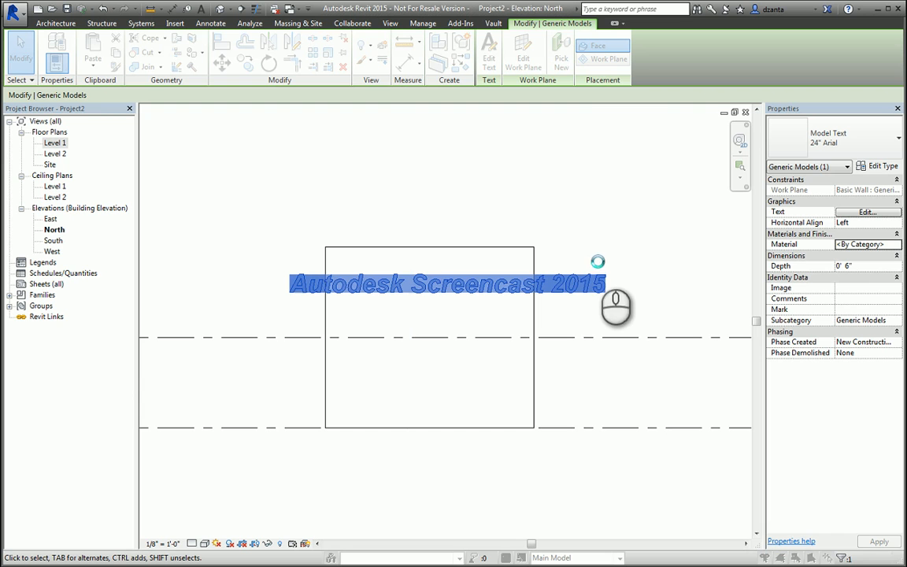
pyautogui.moveTo(631, 293)
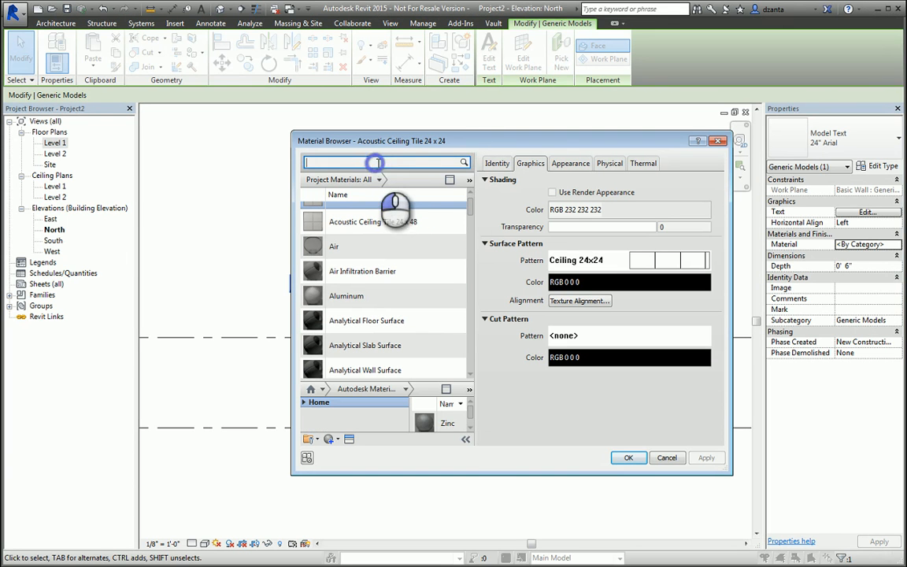
# Step: Search 'brass' in the Material Browser and assign Brass to the model text
pyautogui.write('brass')
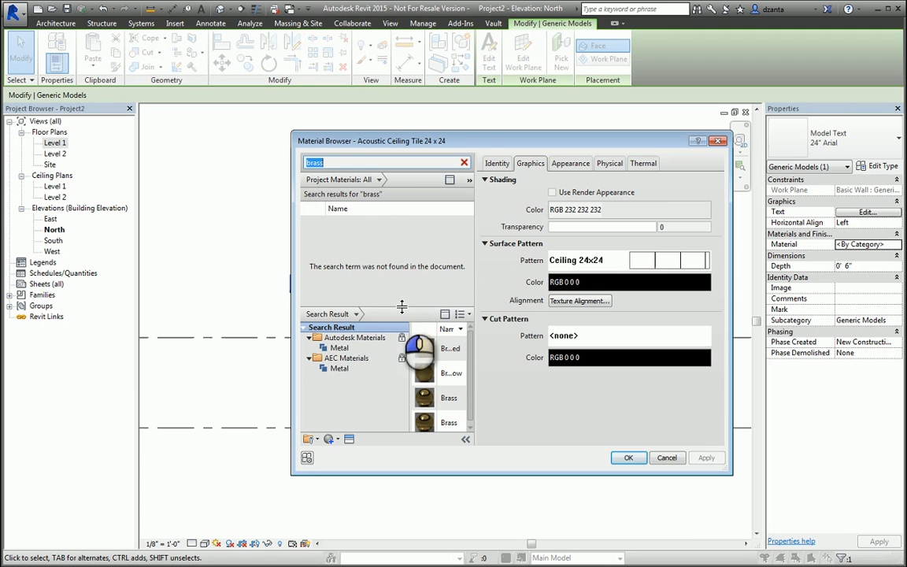
pyautogui.moveTo(397, 236)
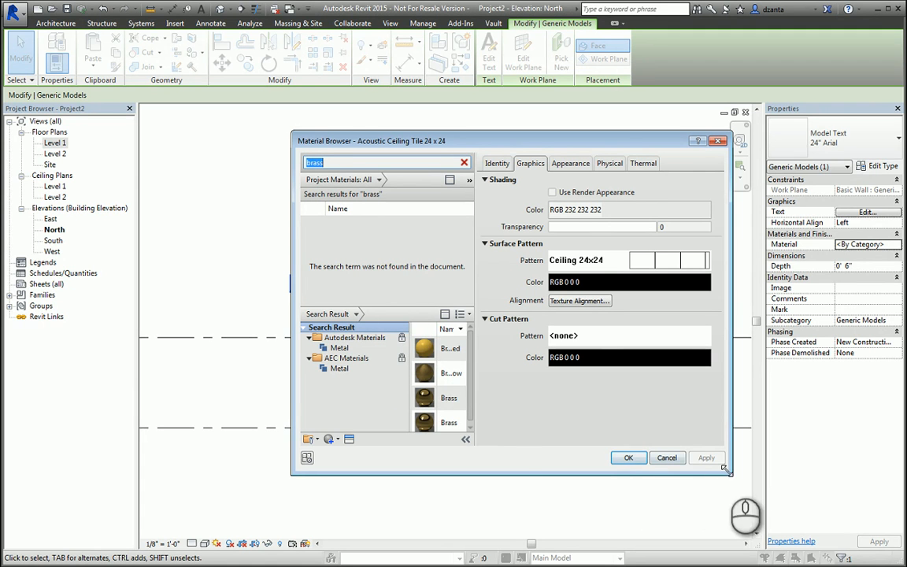
pyautogui.moveTo(726, 469); pyautogui.dragTo(861, 528)
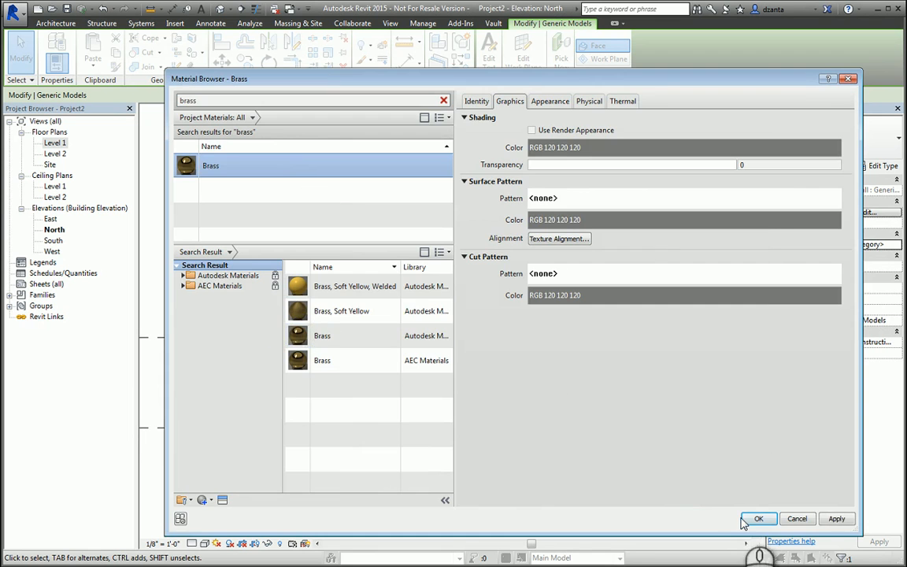
pyautogui.click(759, 518)
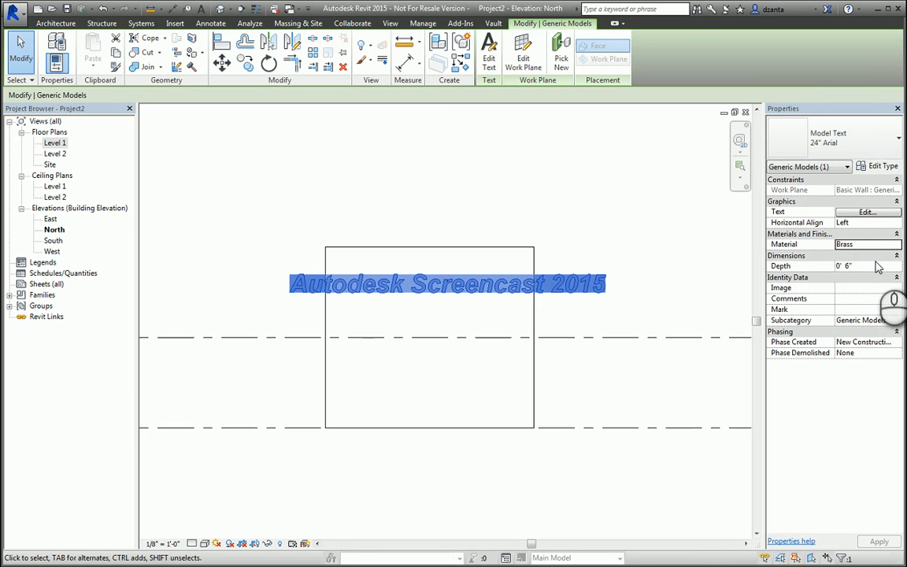
pyautogui.click(862, 264)
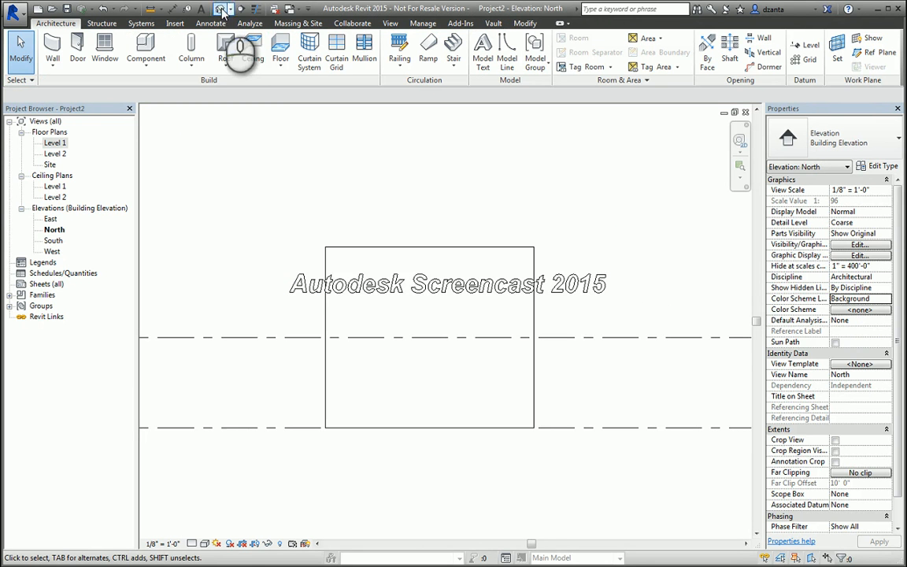
# Step: View the wall and its brass text in the Default 3D View, checking Level 1 in between
pyautogui.click(223, 9)
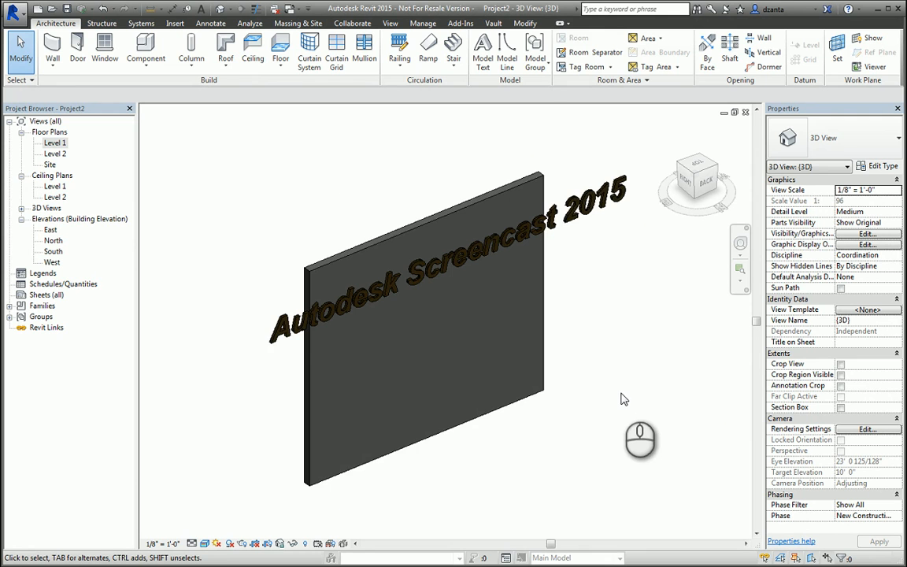
pyautogui.doubleClick(55, 142)
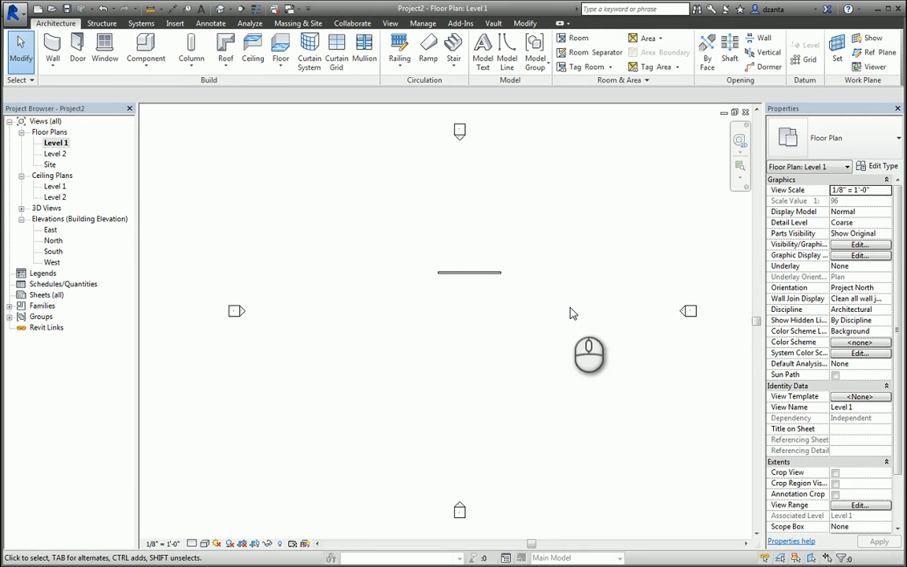
pyautogui.click(470, 272)
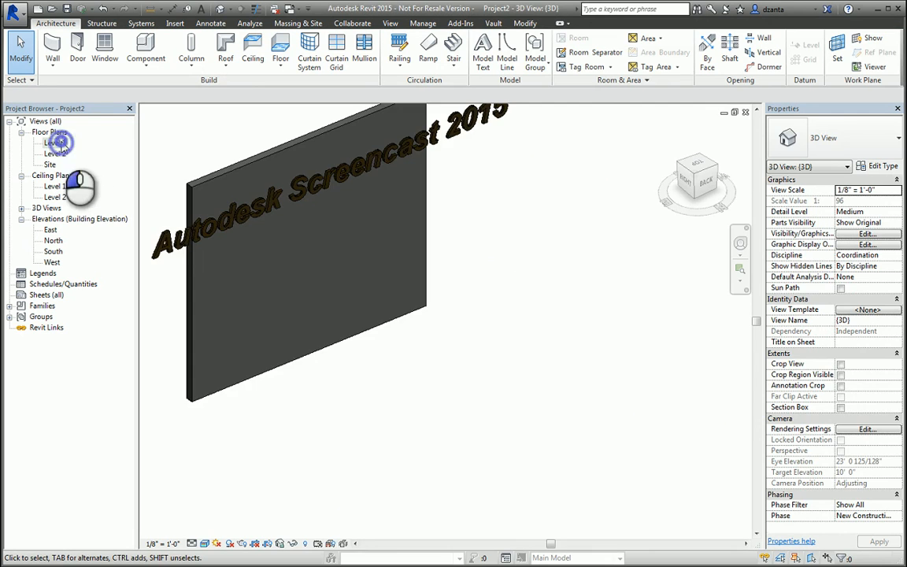
# Step: Draw a vertical reference plane right of the wall on Level 1 and move to the East elevation
pyautogui.doubleClick(55, 142)
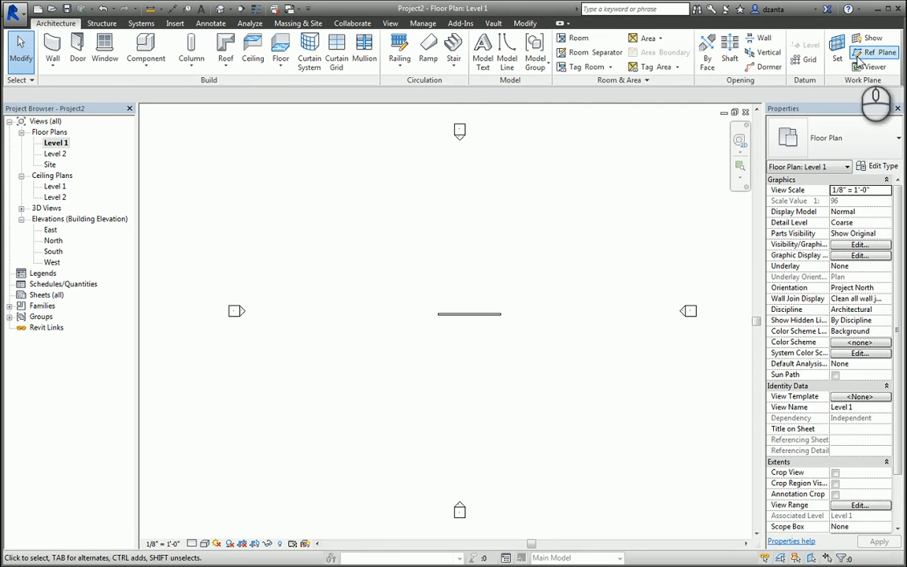
pyautogui.click(879, 51)
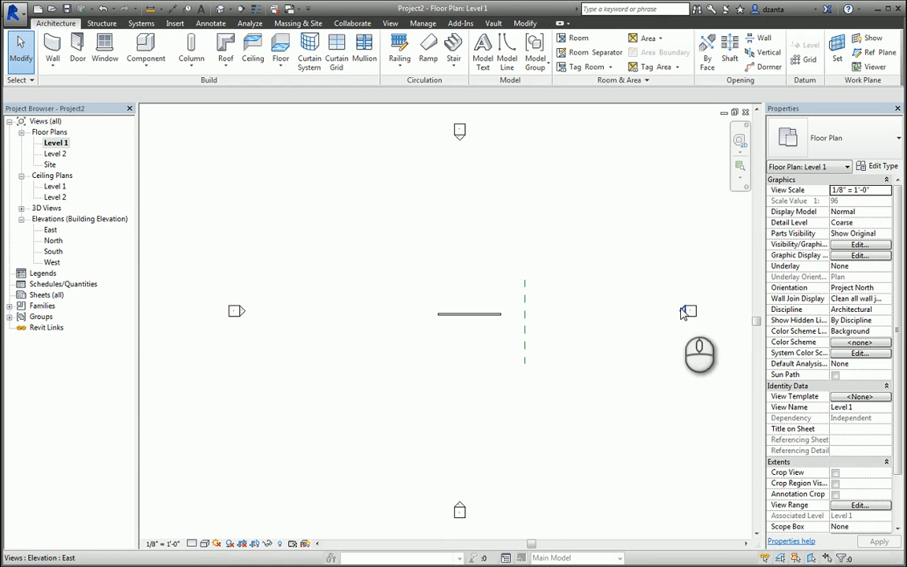
pyautogui.doubleClick(50, 230)
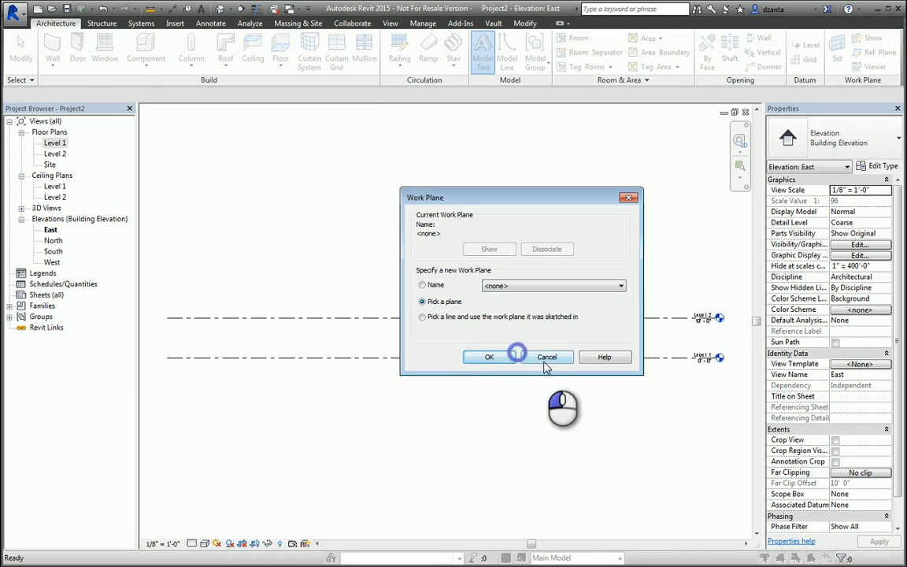
pyautogui.click(547, 355)
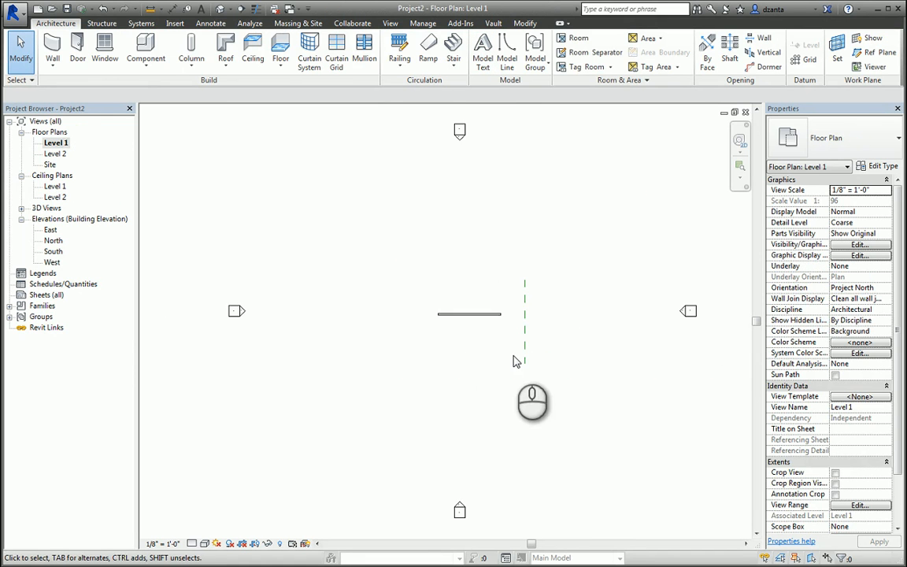
pyautogui.click(524, 323)
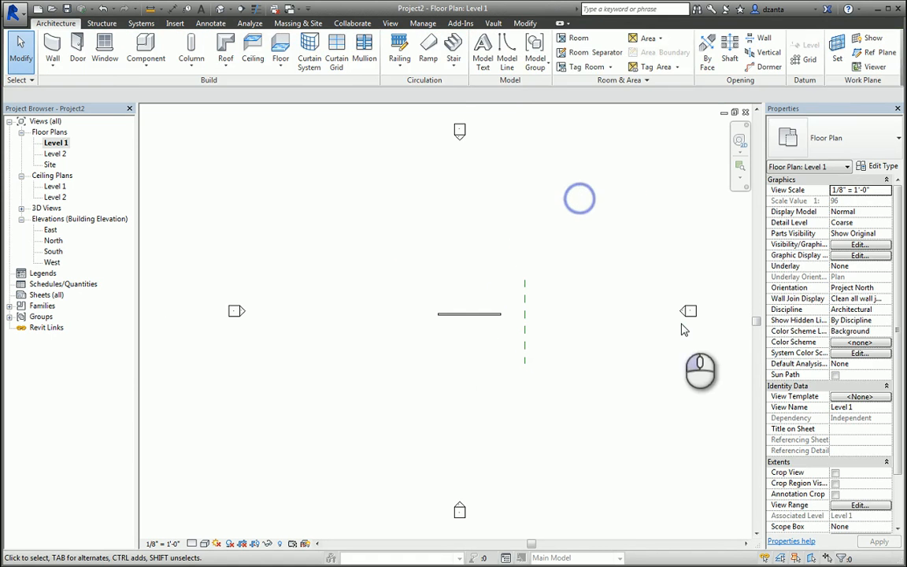
pyautogui.doubleClick(51, 230)
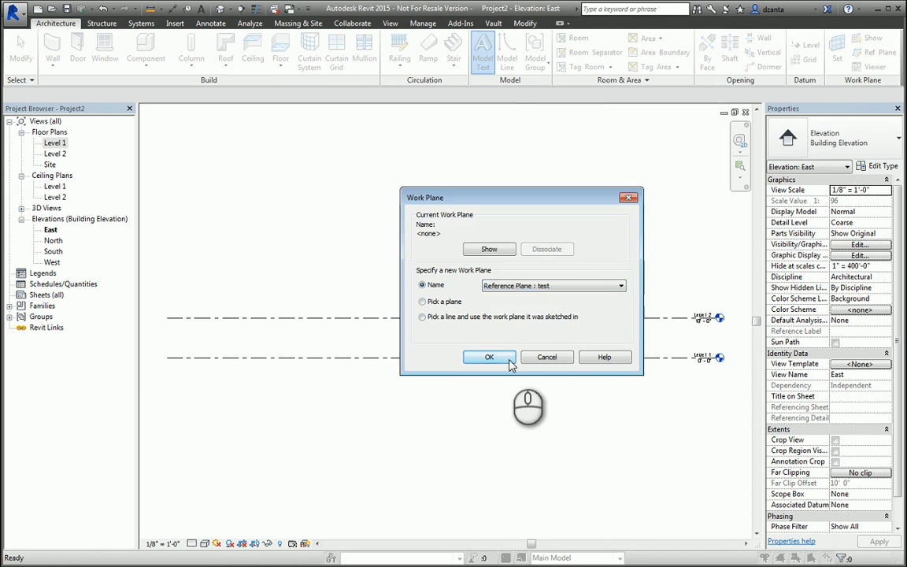
# Step: Place model text 'Autodesk Screencast 2015 2' on the reference plane named test
pyautogui.click(488, 356)
pyautogui.write('Autodesk Screencas')
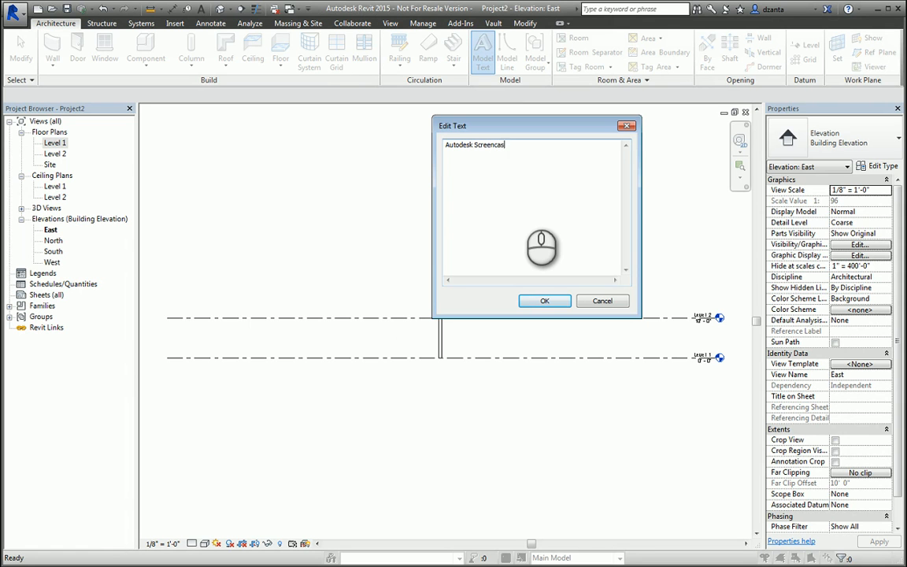
pyautogui.write('2015')
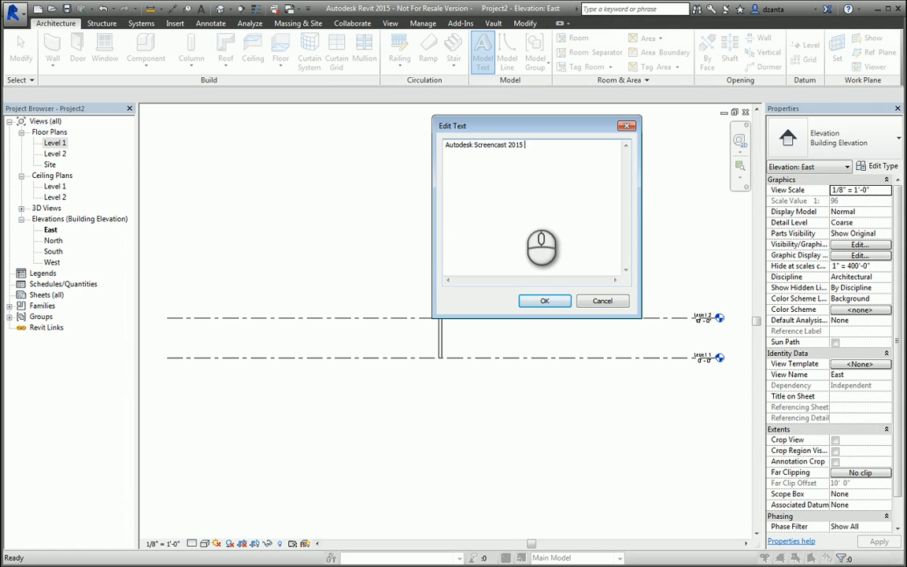
pyautogui.write('2')
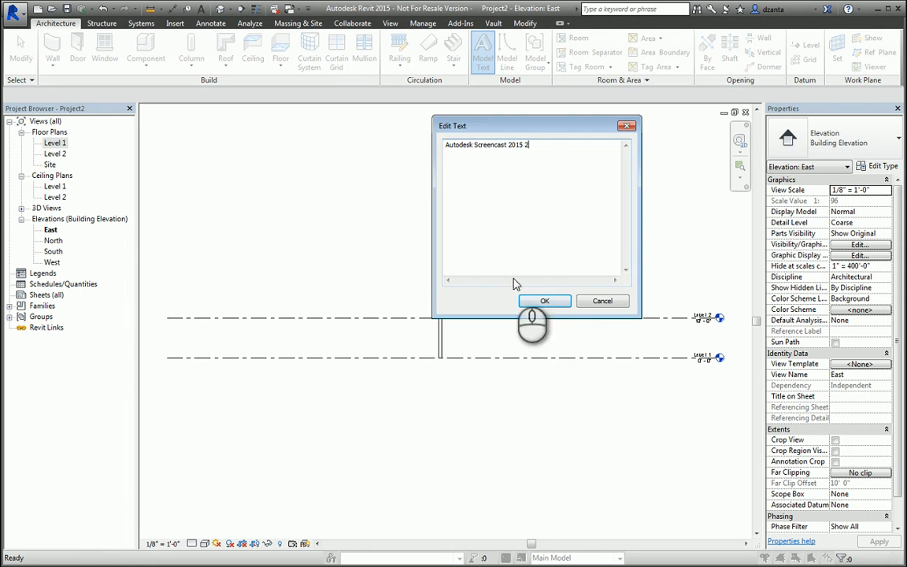
pyautogui.click(545, 301)
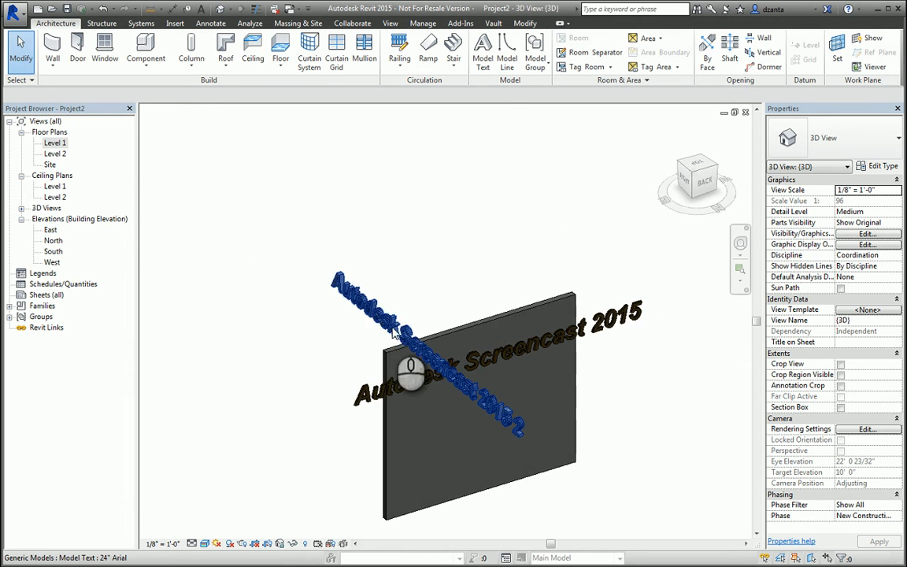
pyautogui.doubleClick(54, 141)
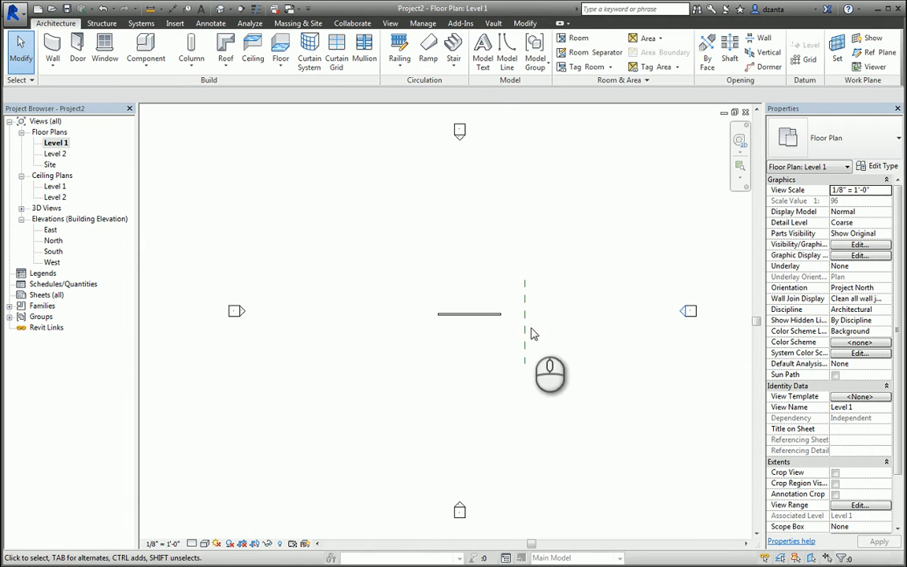
pyautogui.click(524, 331)
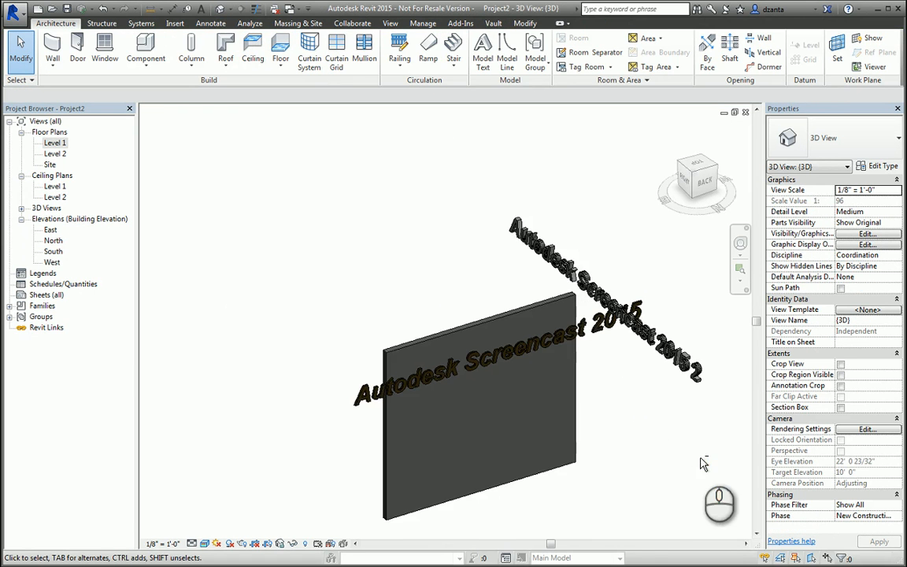
pyautogui.moveTo(703, 463); pyautogui.dragTo(538, 488)
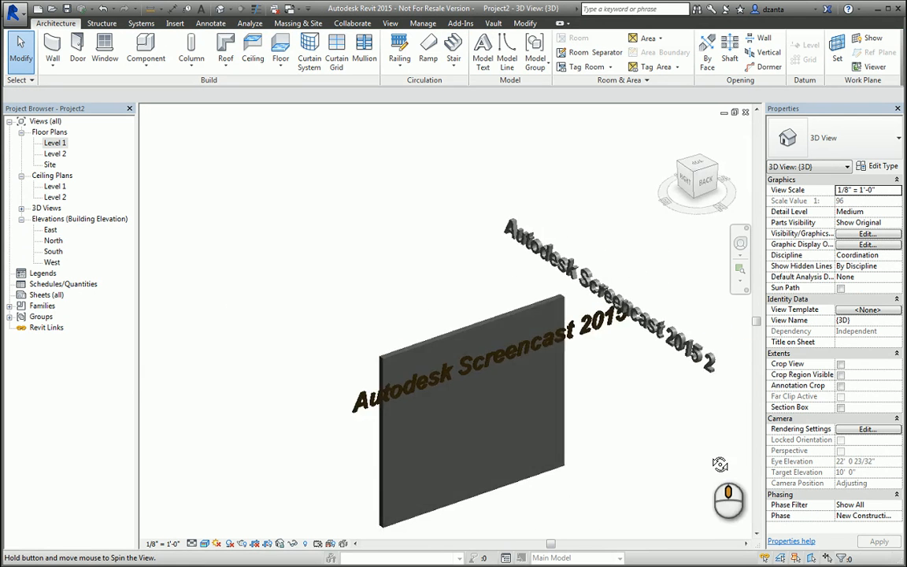
pyautogui.moveTo(721, 463); pyautogui.dragTo(620, 390)
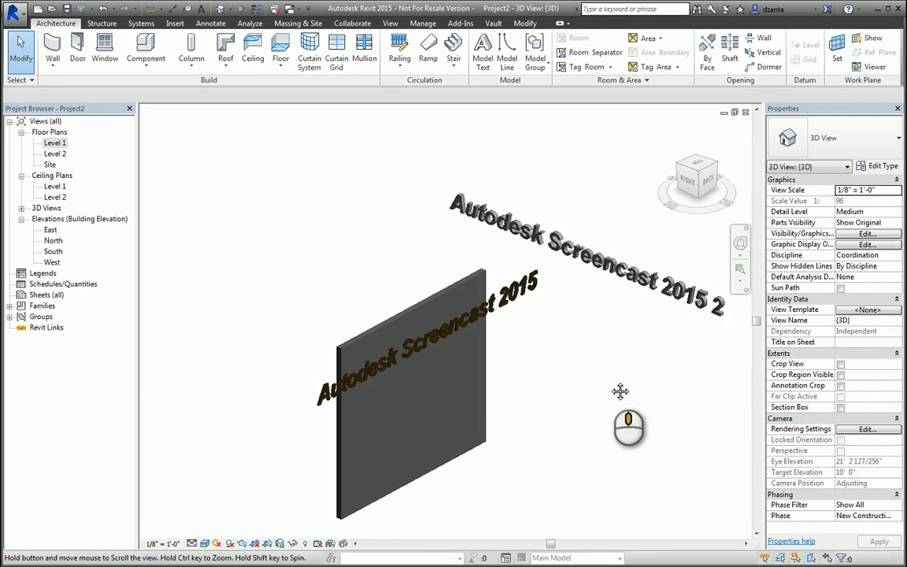